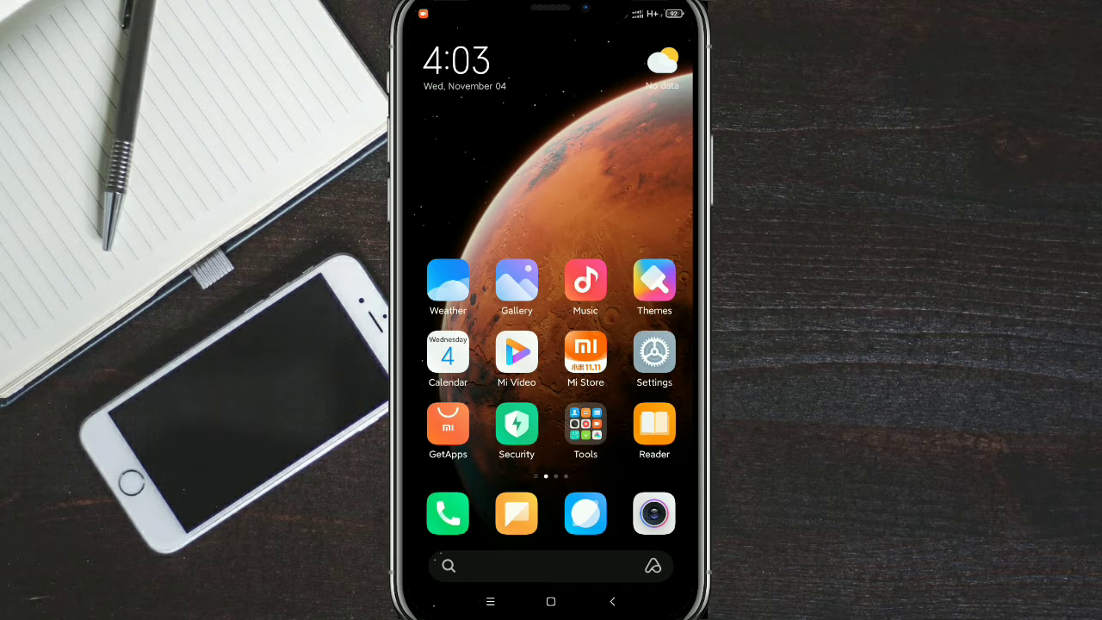
Swipe to the next home screen page showing Zoom, Gmail and Play Store.
{"action": "scroll", "scroll_direction": "left", "scroll_amount": 3}
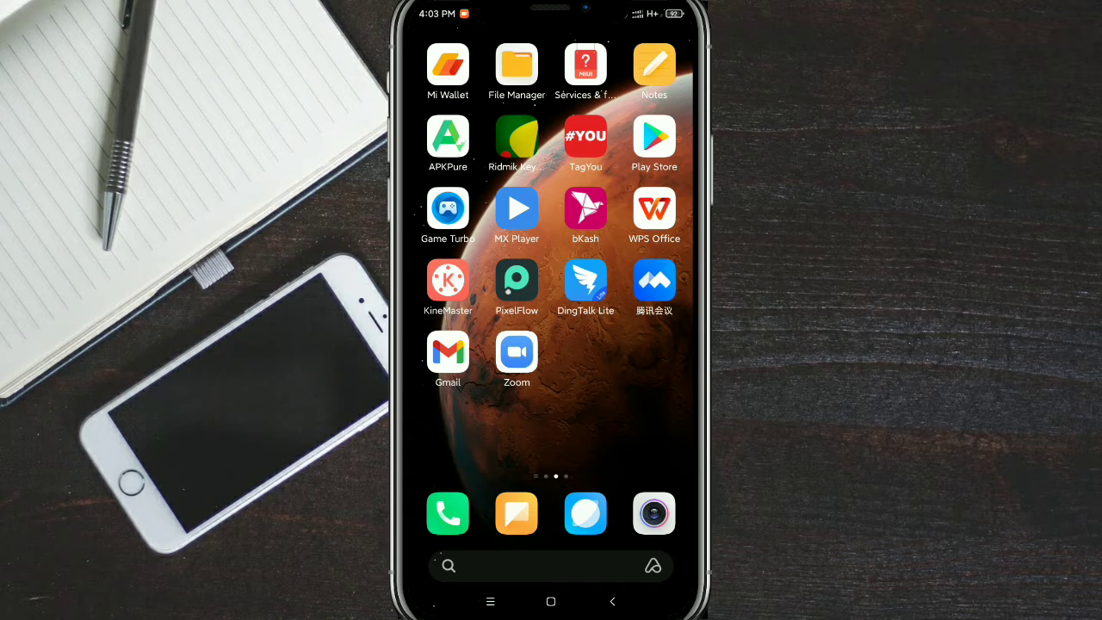
{"action": "left_click", "coordinate": [654, 136]}
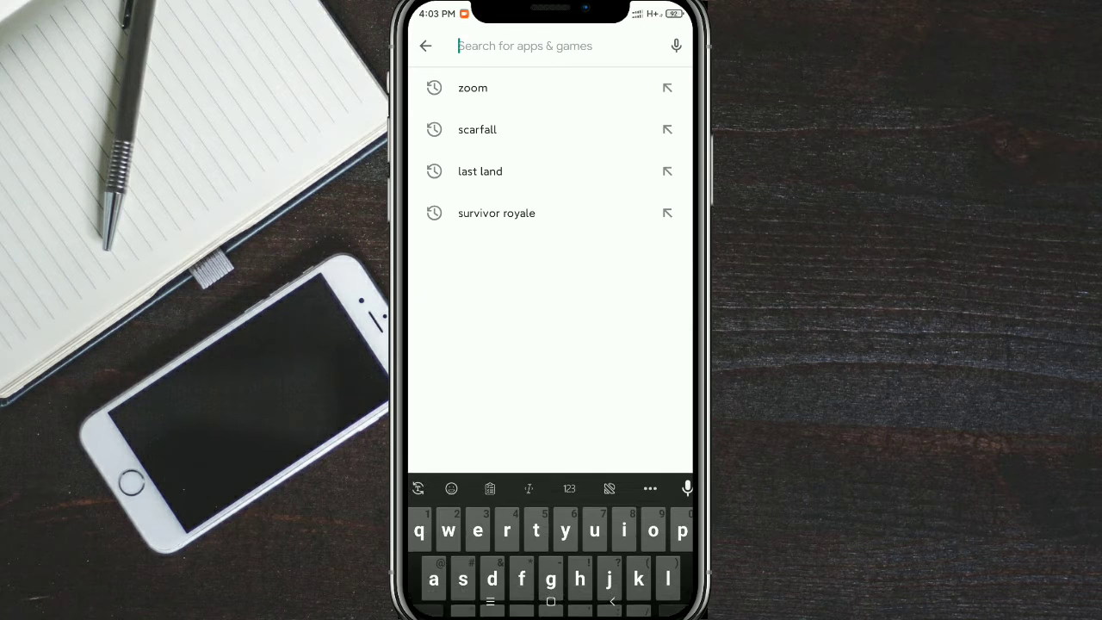
{"action": "left_click", "coordinate": [472, 87]}
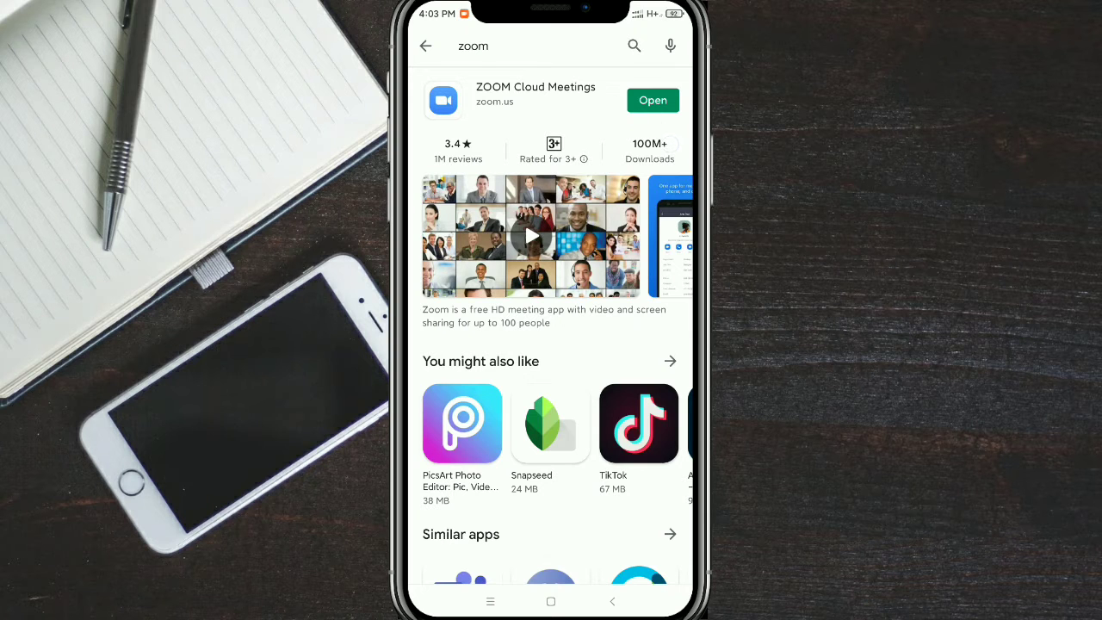
{"action": "left_click", "coordinate": [424, 46]}
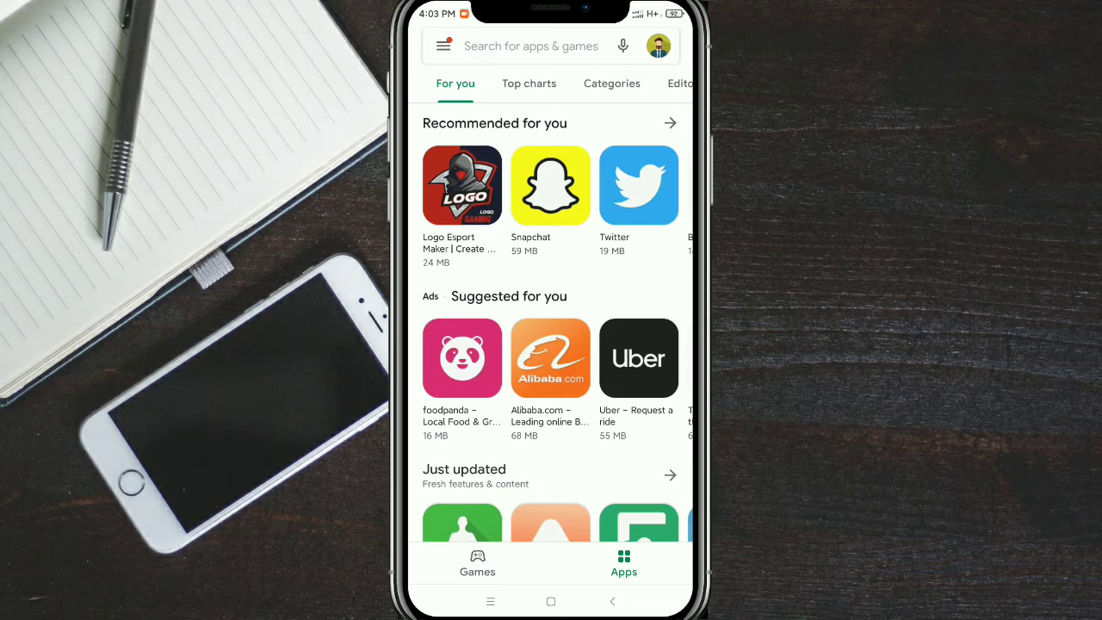
{"action": "left_click", "coordinate": [551, 601]}
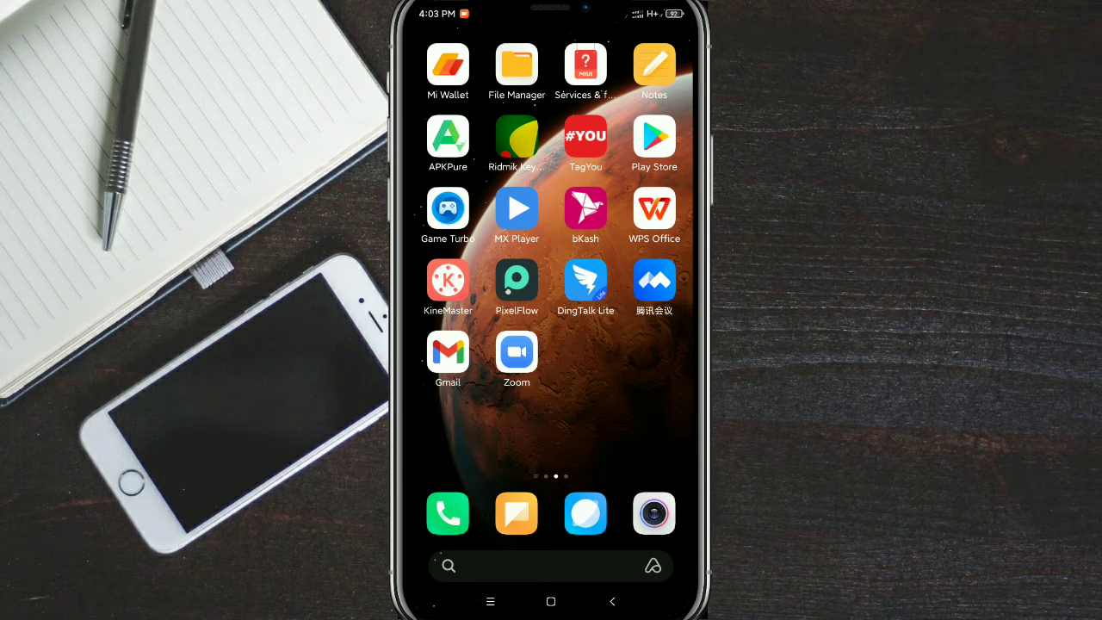
Launch the Zoom app from the home screen.
{"action": "left_click", "coordinate": [515, 351]}
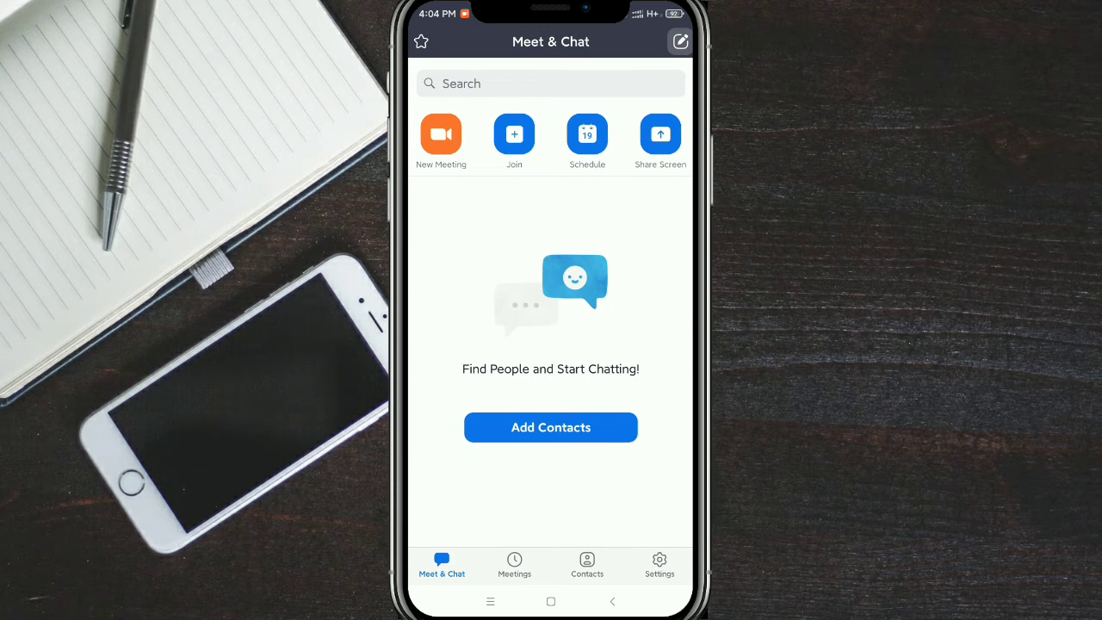
Go to Zoom Settings and open the account's My Profile page.
{"action": "left_click", "coordinate": [659, 565]}
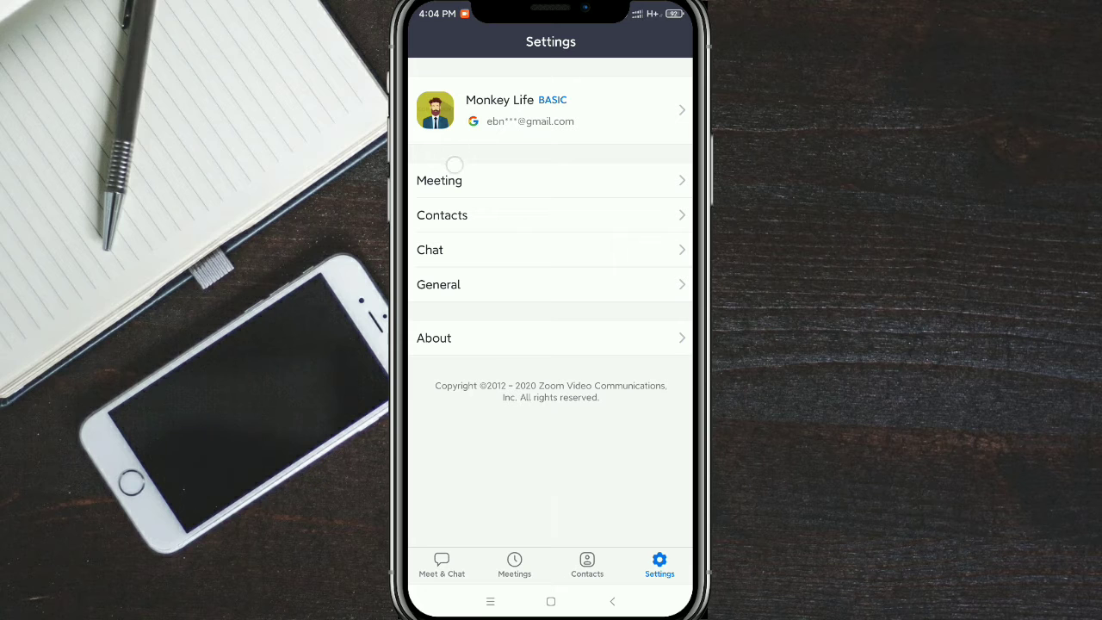
{"action": "left_click", "coordinate": [550, 109]}
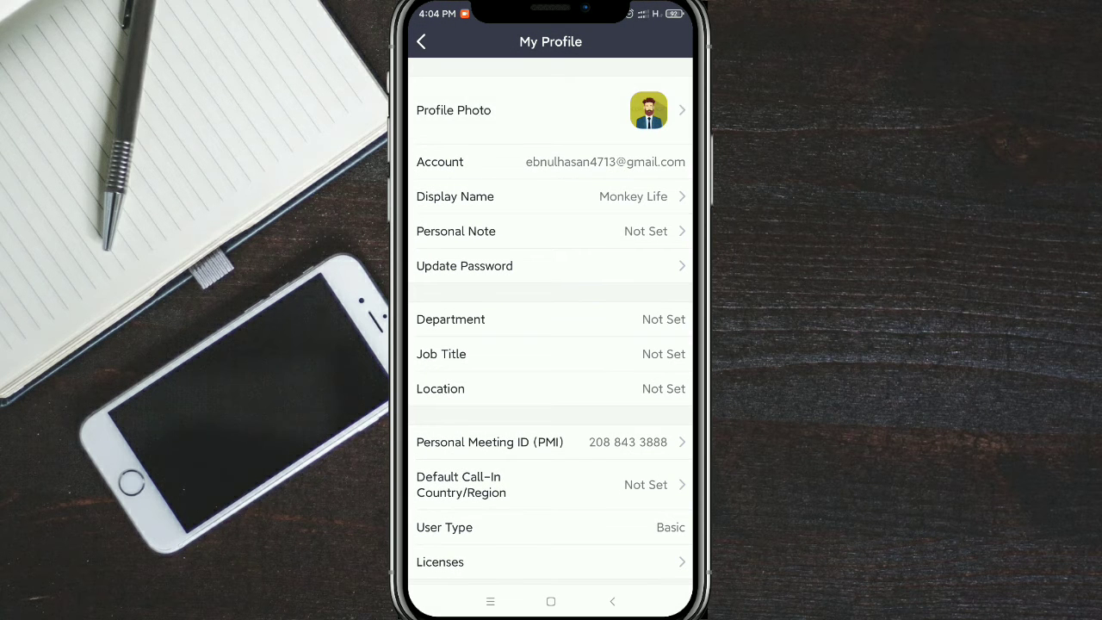
Change the profile photo using 'Choose Photo' to open the phone's image picker.
{"action": "left_click", "coordinate": [648, 109]}
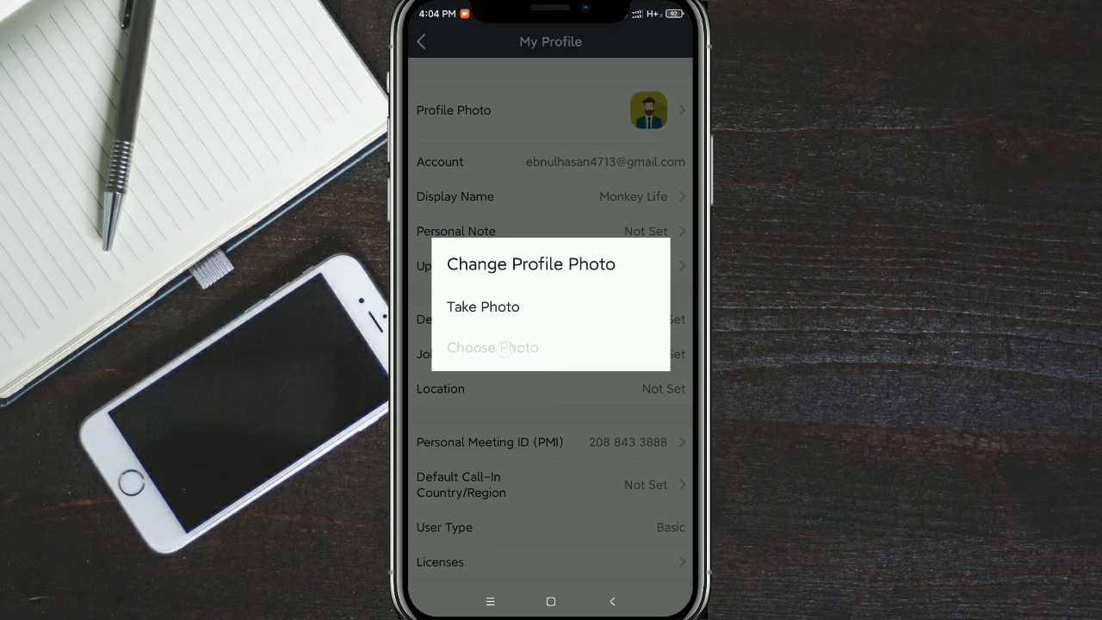
{"action": "left_click", "coordinate": [491, 347]}
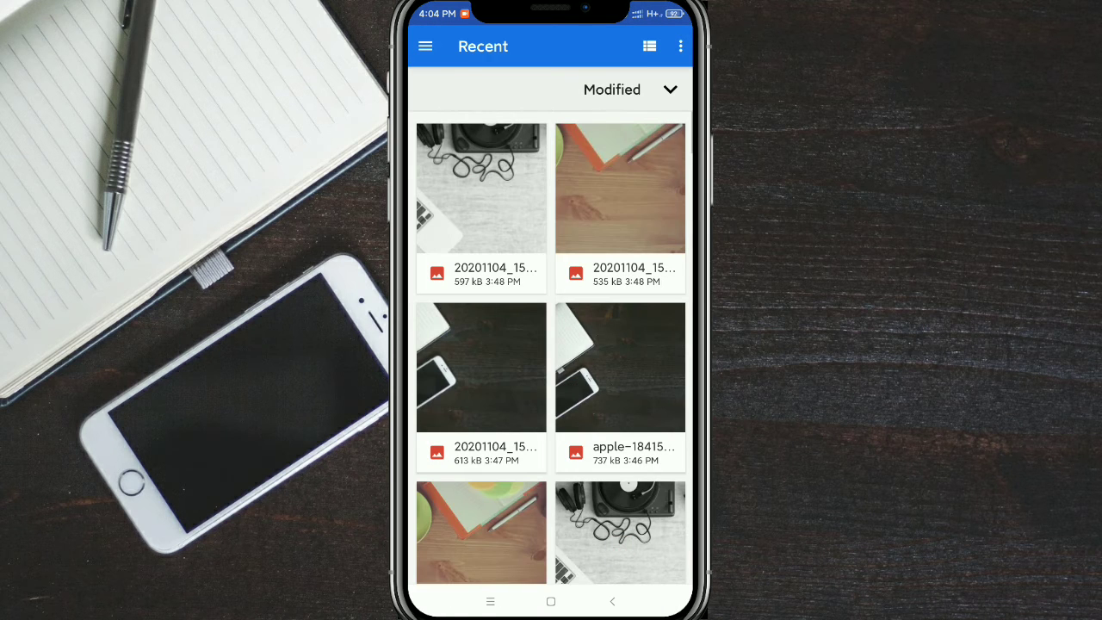
Pick the black helmet image from Recent images and confirm the crop.
{"action": "scroll", "scroll_direction": "down", "scroll_amount": 3}
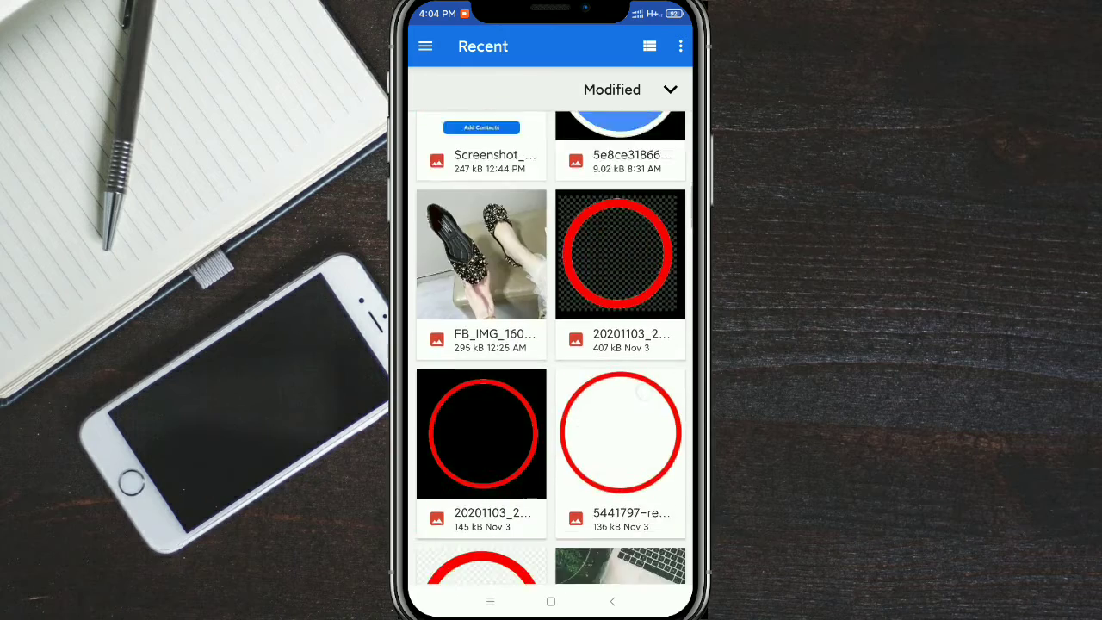
{"action": "scroll", "scroll_direction": "down", "scroll_amount": 3}
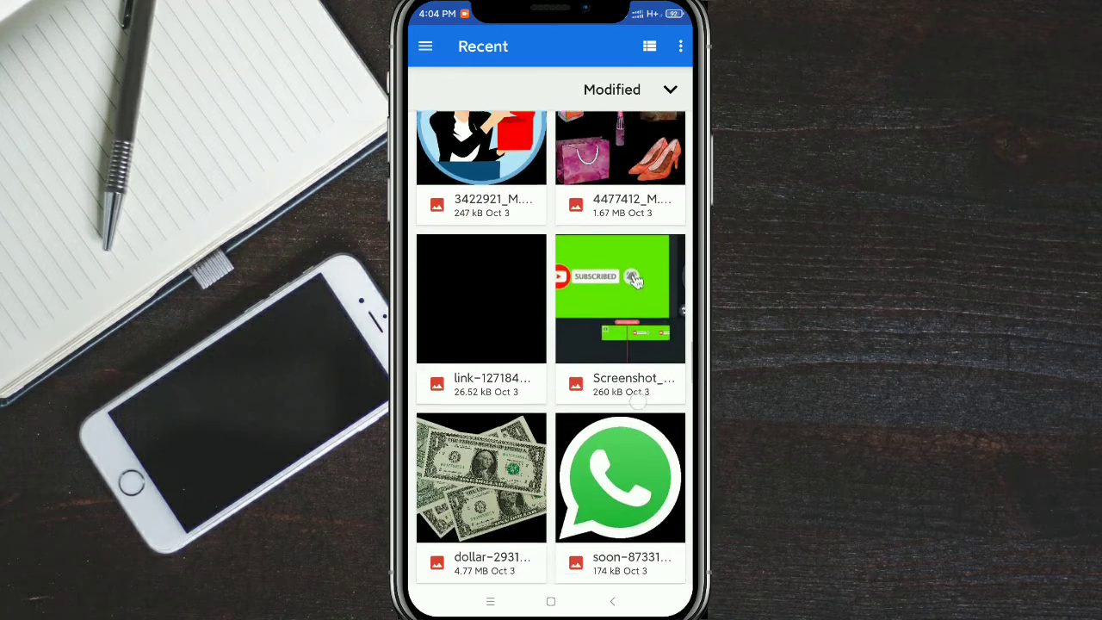
{"action": "scroll", "scroll_direction": "down", "scroll_amount": 3}
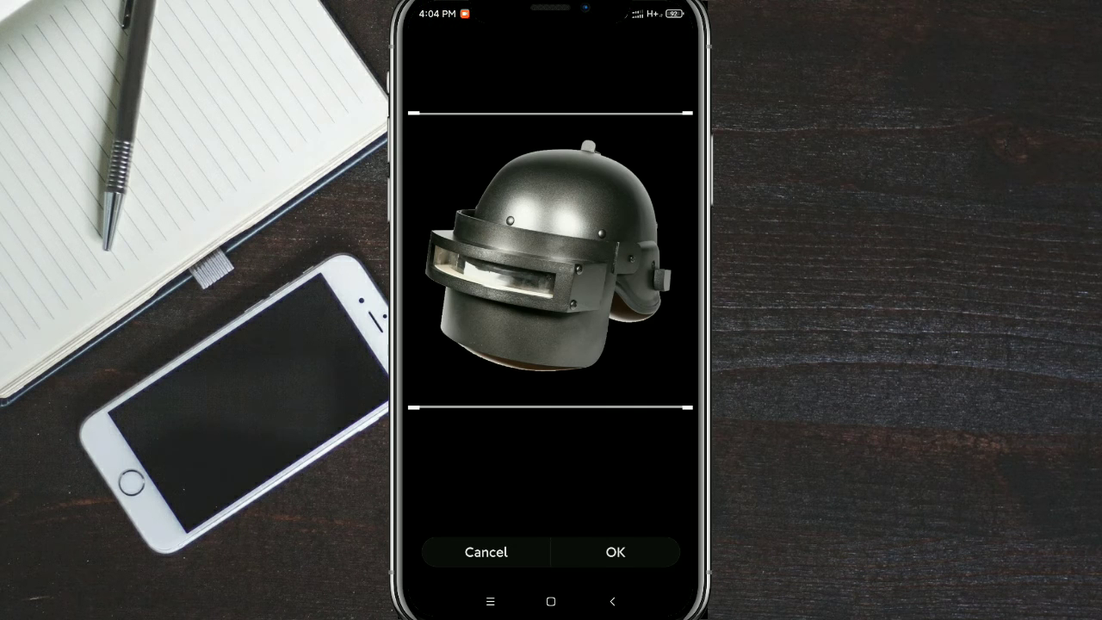
{"action": "left_click", "coordinate": [614, 552]}
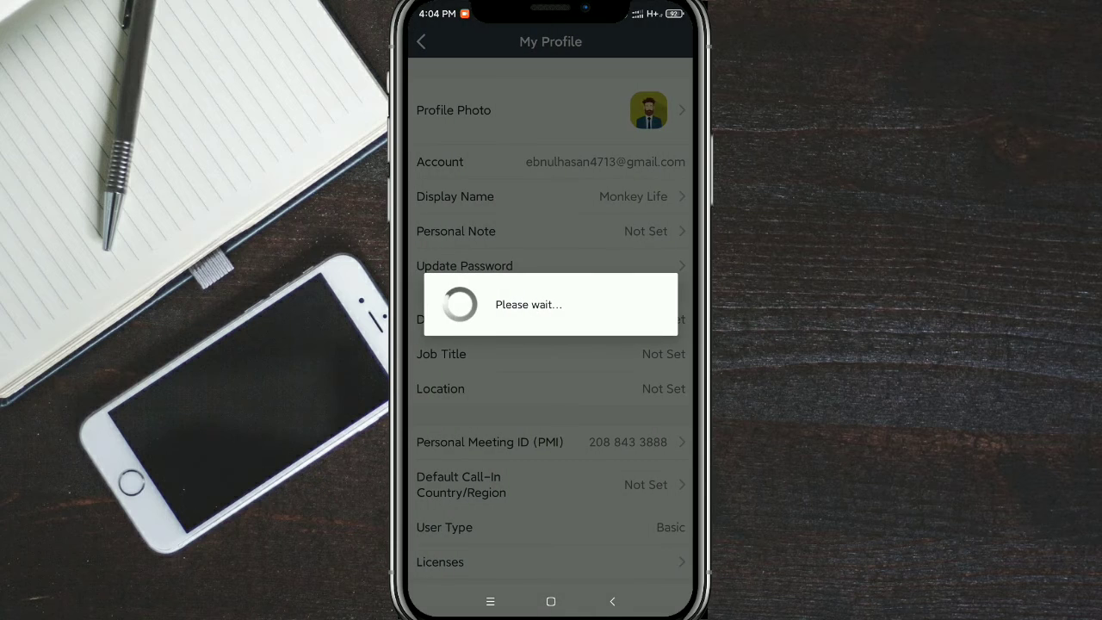